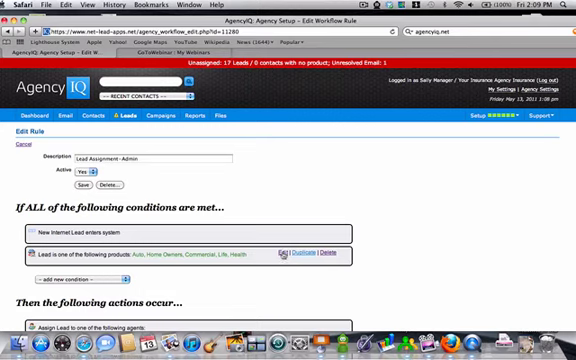
Limit the lead product condition to Auto only and rename the description 'Lead Assignment - Auto'.
left_click(282, 261)
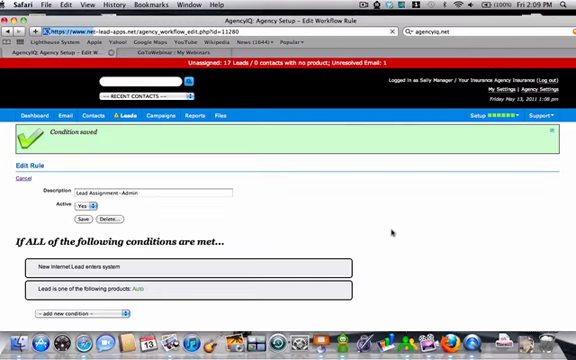
scroll("down", 3)
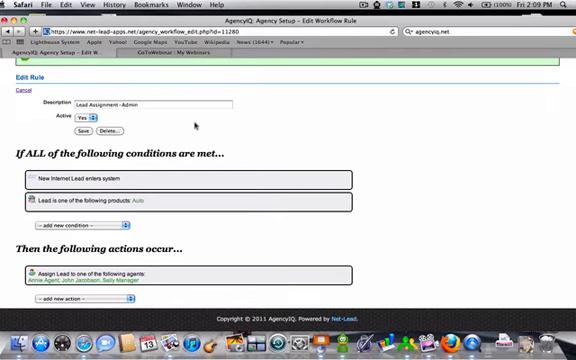
left_click(155, 103)
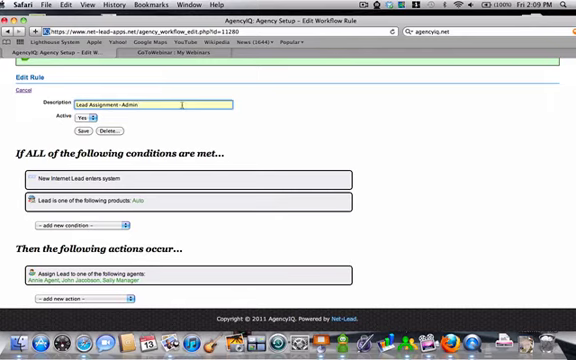
type("Auto")
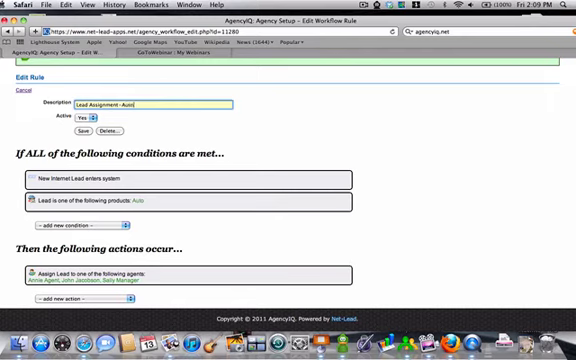